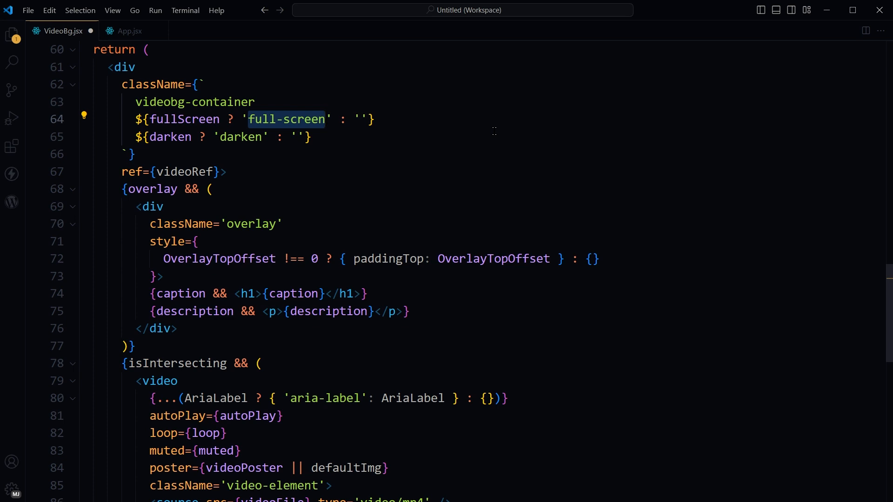
double_click(160, 381)
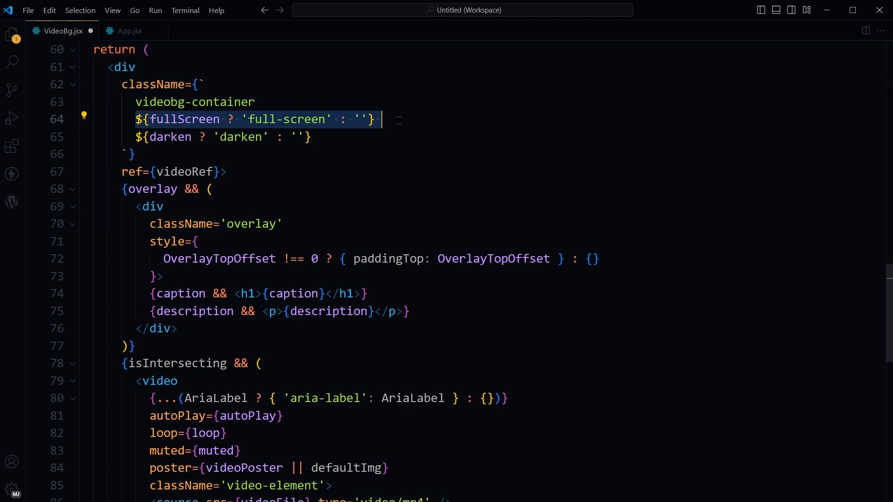
double_click(286, 119)
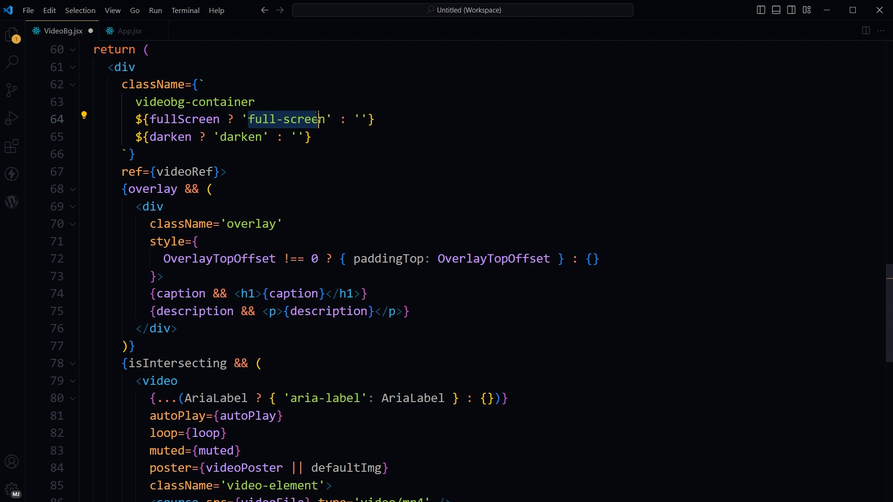